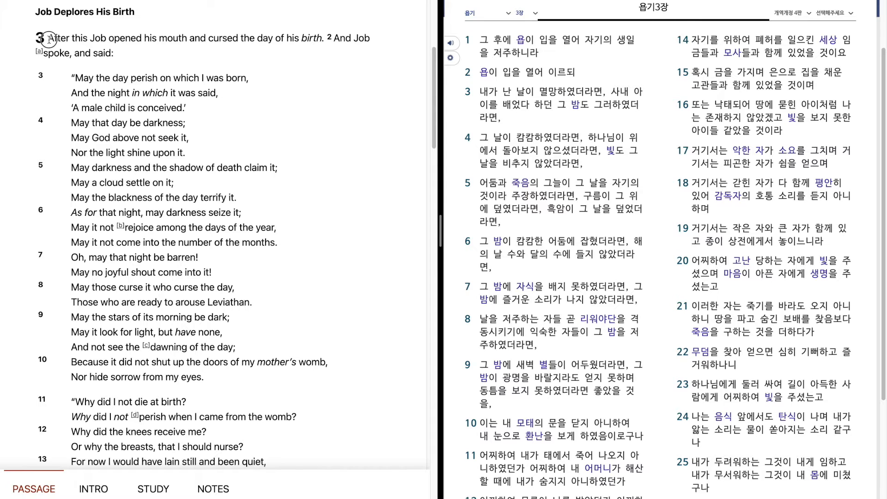
Step: Mark the NKJV text of Job 3 verse 1 word by word as it is read aloud
left_click_drag(50, 37, 107, 38)
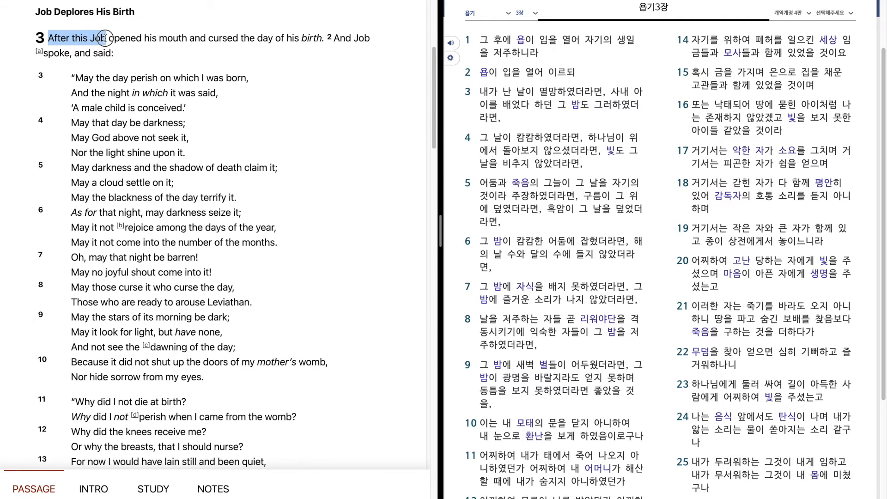
left_click_drag(104, 37, 263, 38)
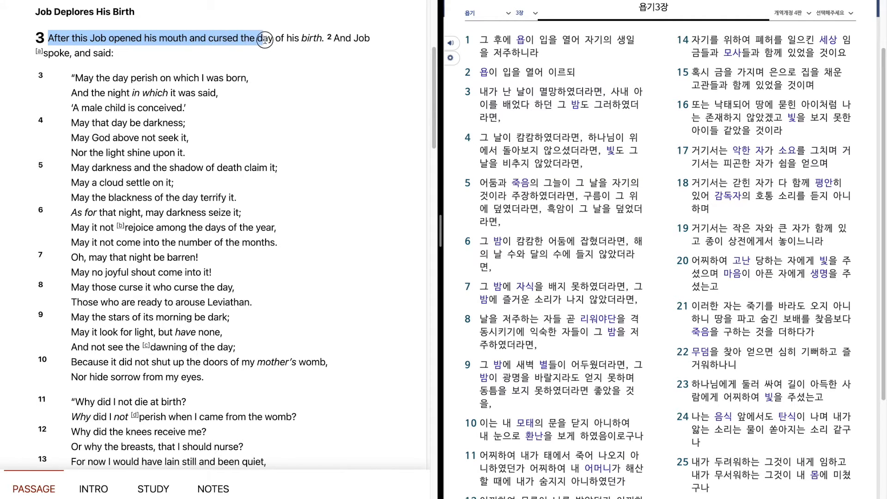
left_click_drag(262, 39, 349, 39)
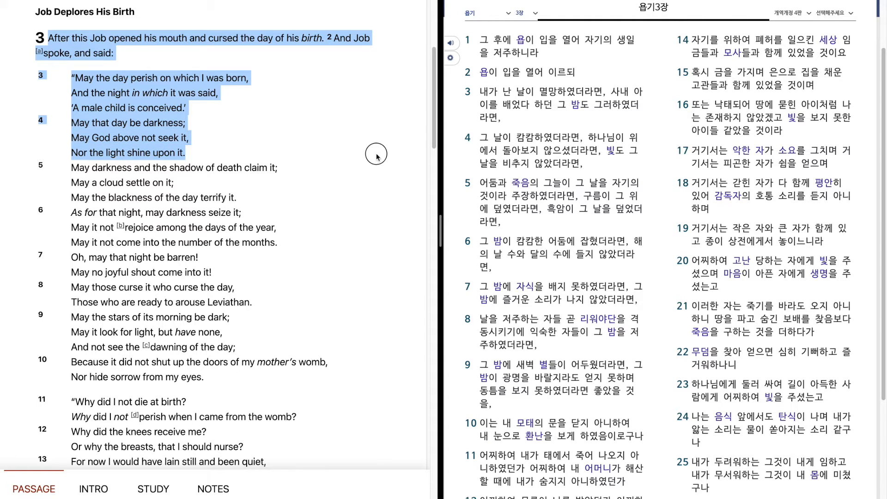
Step: Extend the marked English text through verse 9, then clear it before moving on to verse 11
left_click(172, 168)
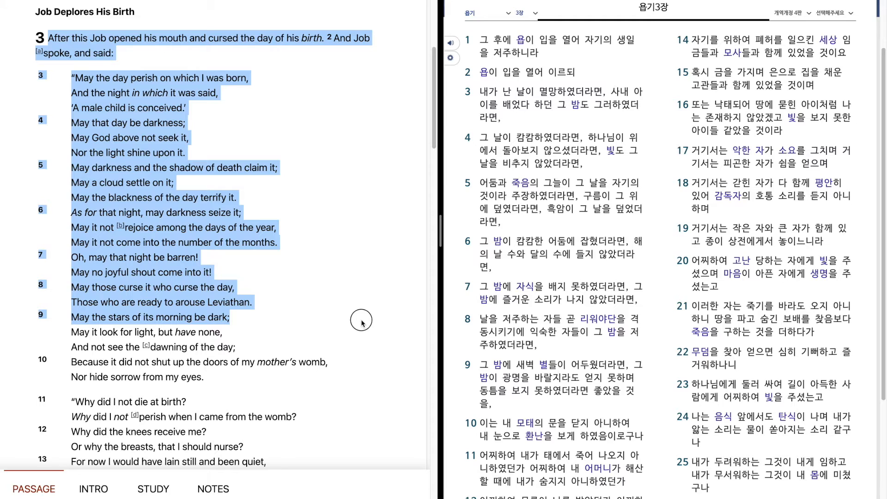
left_click(146, 332)
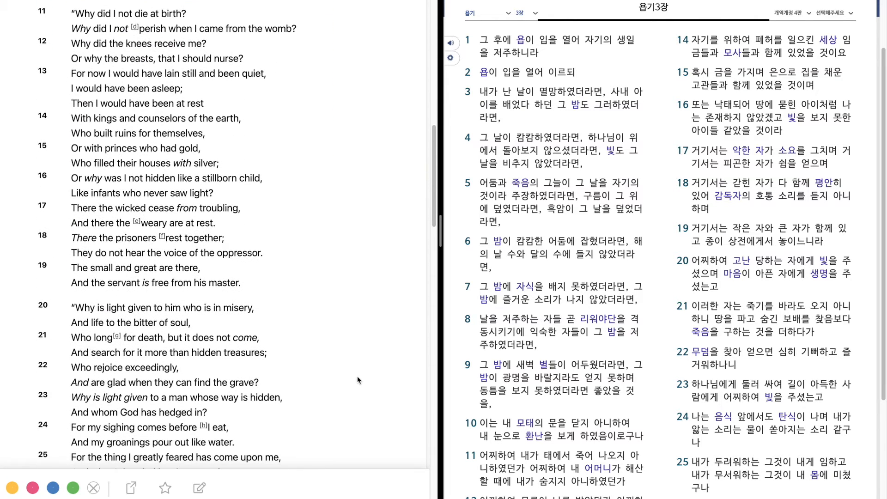
mouse_move(67, 9)
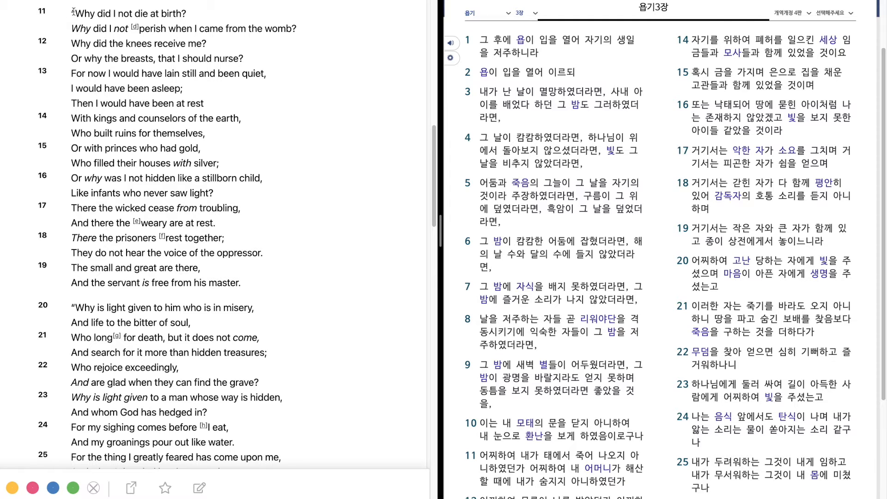
Step: Mark the English text of Job 3 from verse 11 onward as it is read
left_click_drag(74, 14, 130, 29)
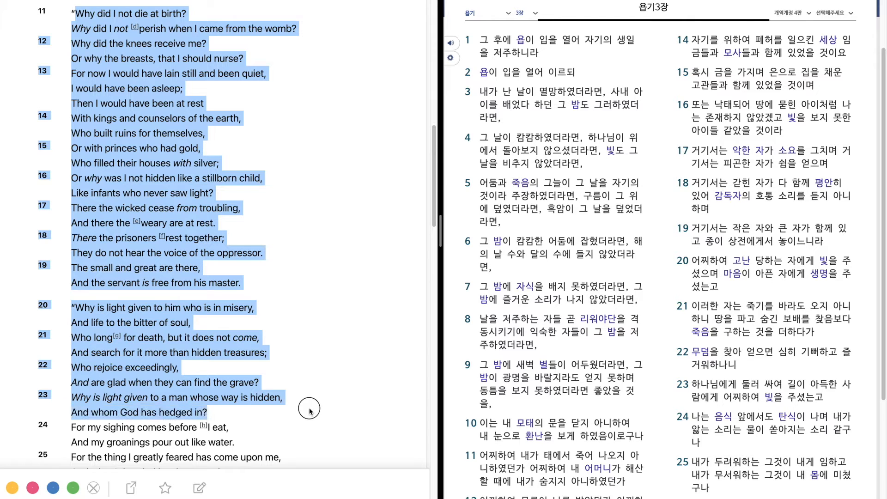
mouse_move(311, 421)
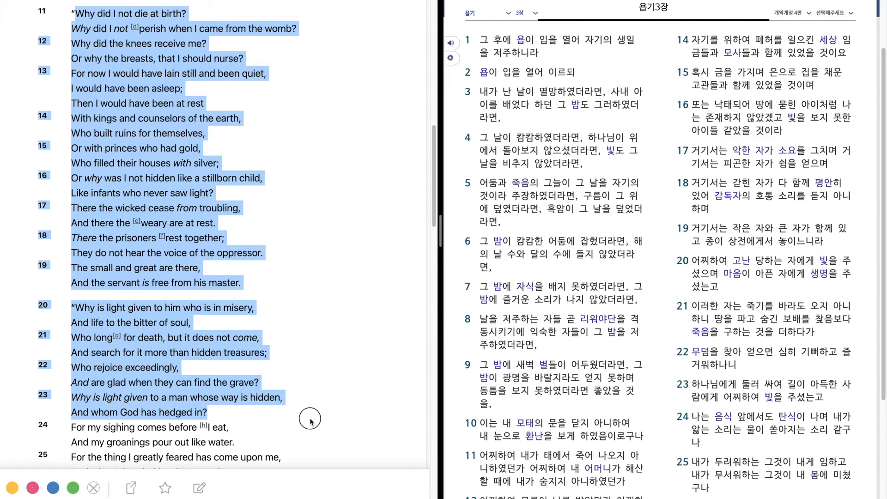
Step: Mark the lines of verses 25 and 26 at the chapter's close, then clear the marking
left_click(146, 427)
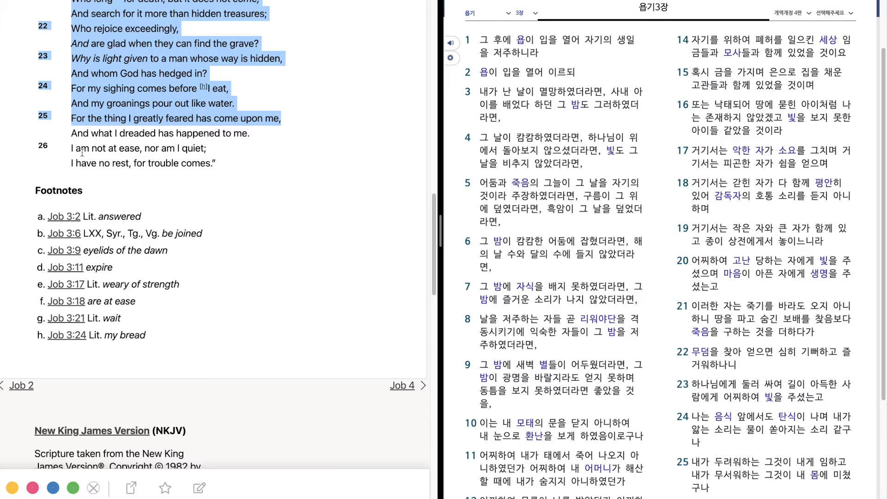
left_click(104, 139)
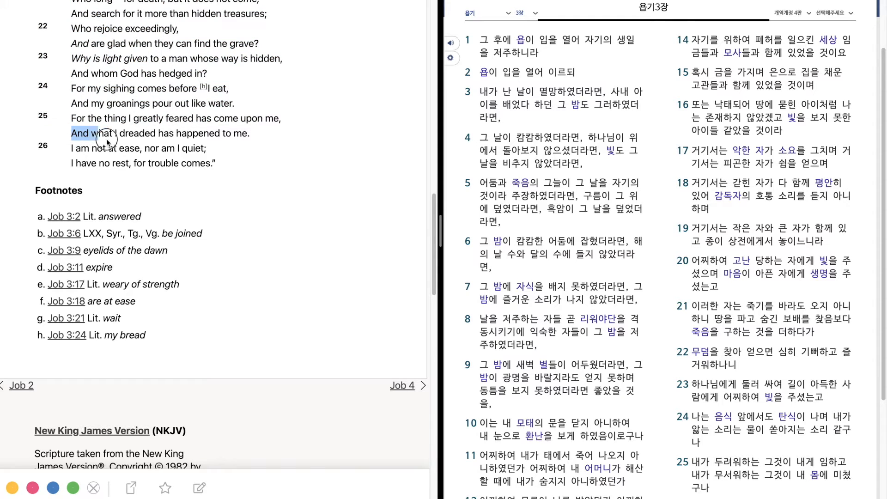
left_click_drag(101, 133, 225, 148)
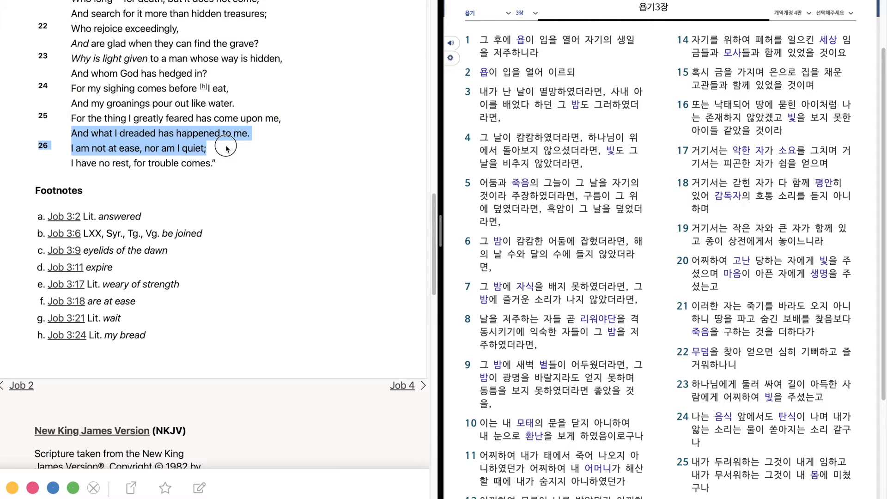
left_click_drag(225, 148, 216, 164)
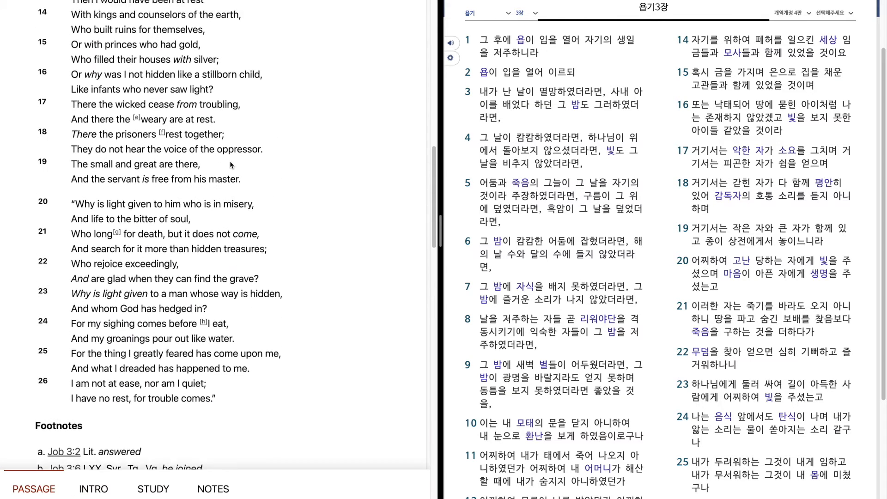
Step: Scroll the NKJV pane back to the start of Job 3 for the Korean reading
scroll("up", 3)
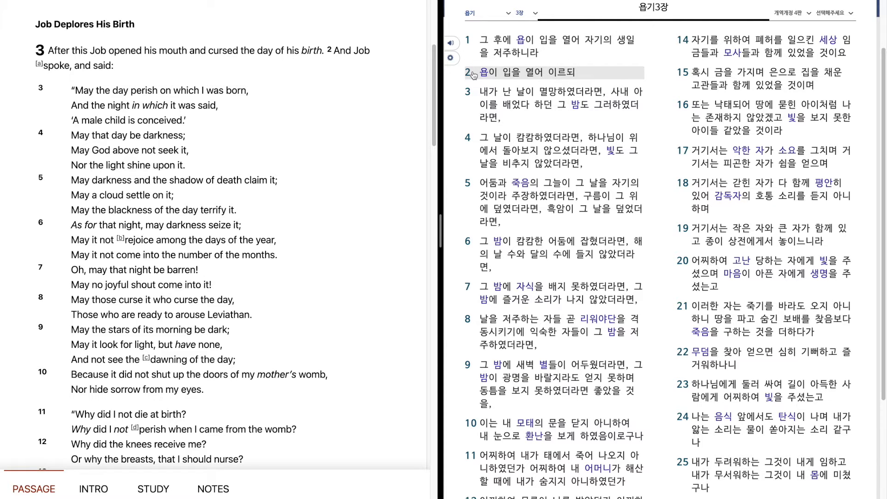
mouse_move(473, 105)
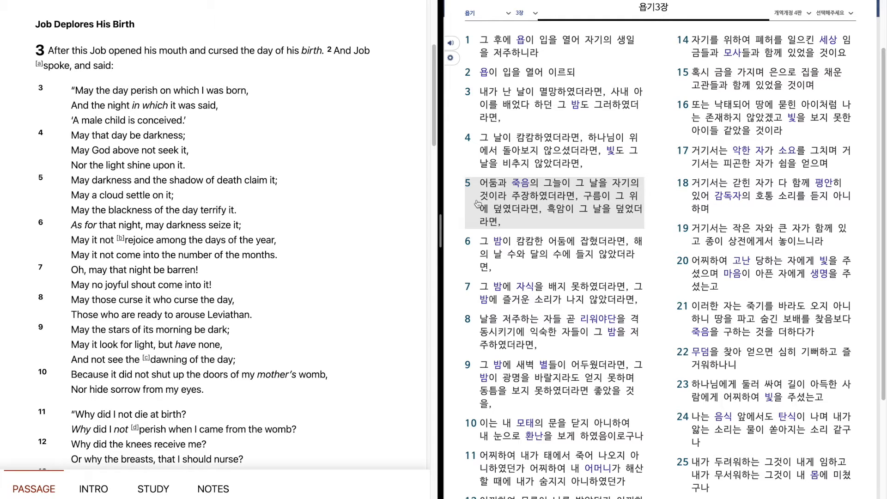
mouse_move(475, 219)
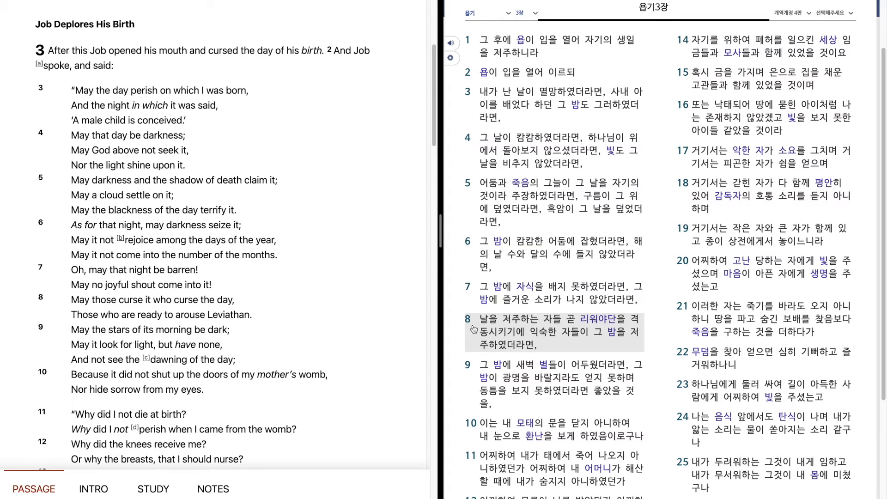
scroll("down", 3)
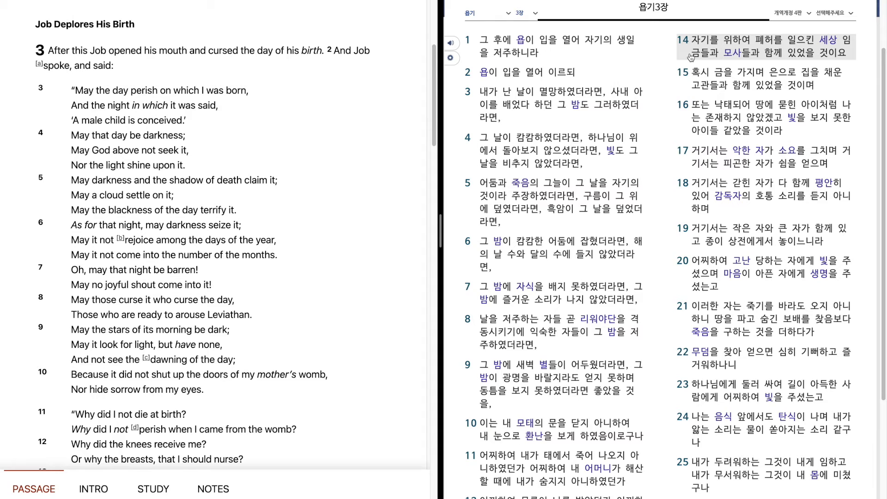
mouse_move(689, 53)
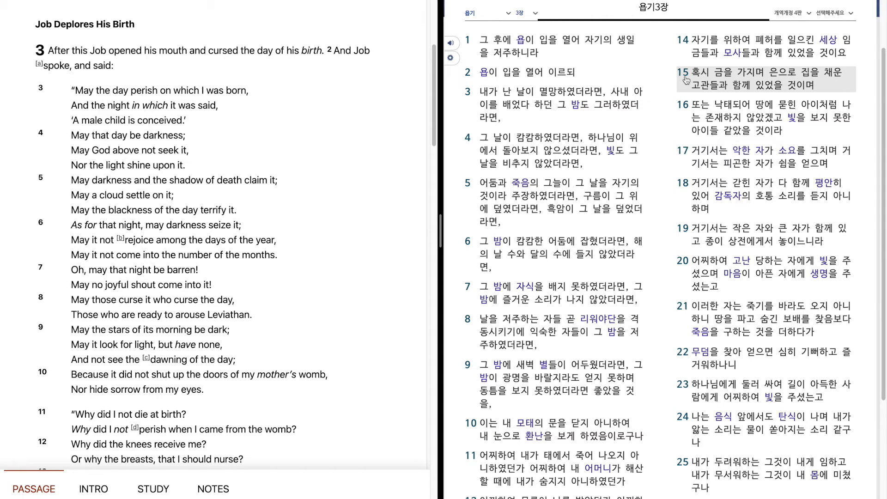
mouse_move(690, 110)
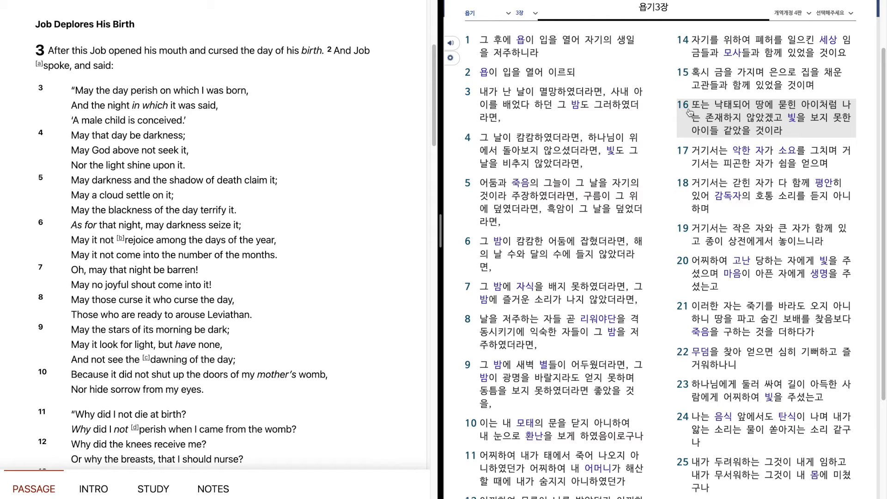
mouse_move(687, 119)
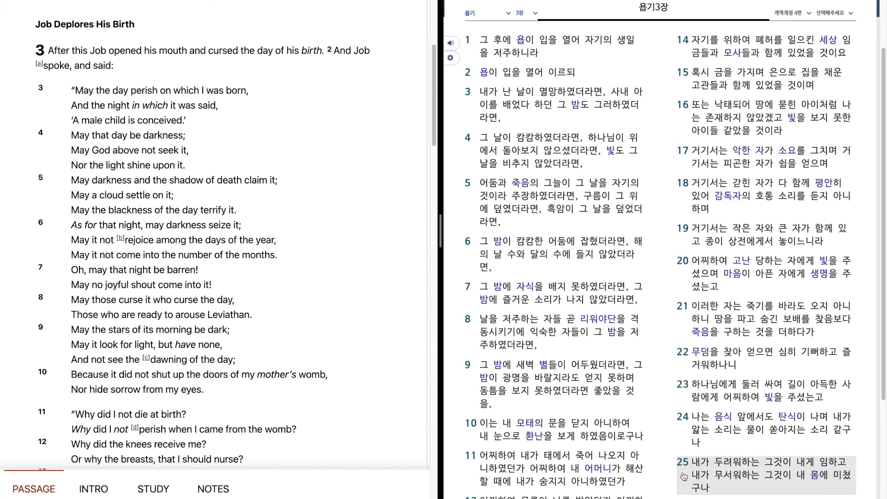
mouse_move(684, 477)
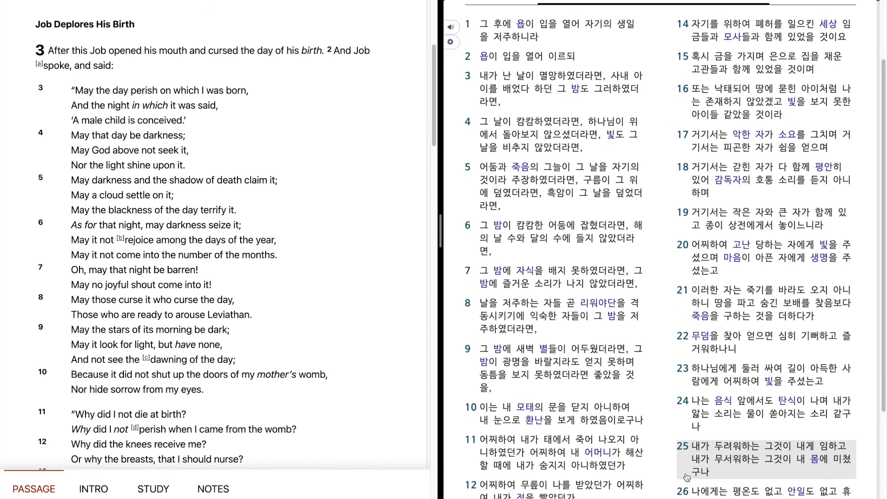
Step: Scroll the Korean pane down to bring the final verse 26 into view
scroll("down", 3)
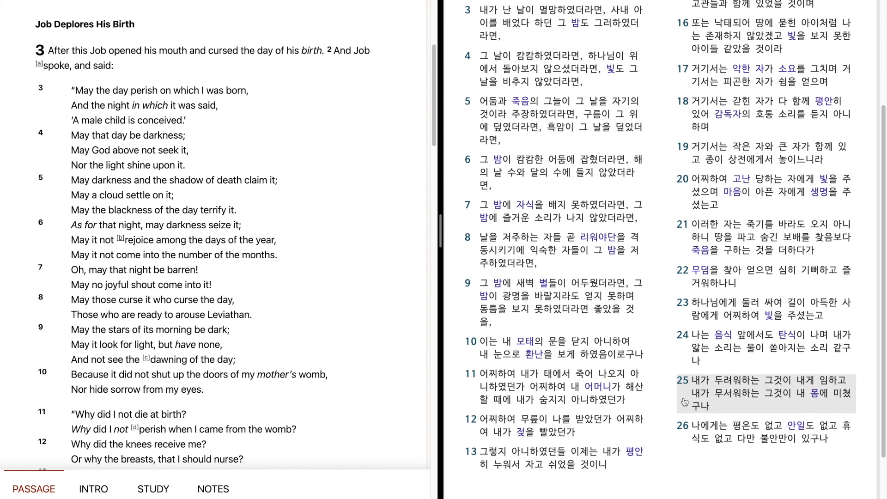